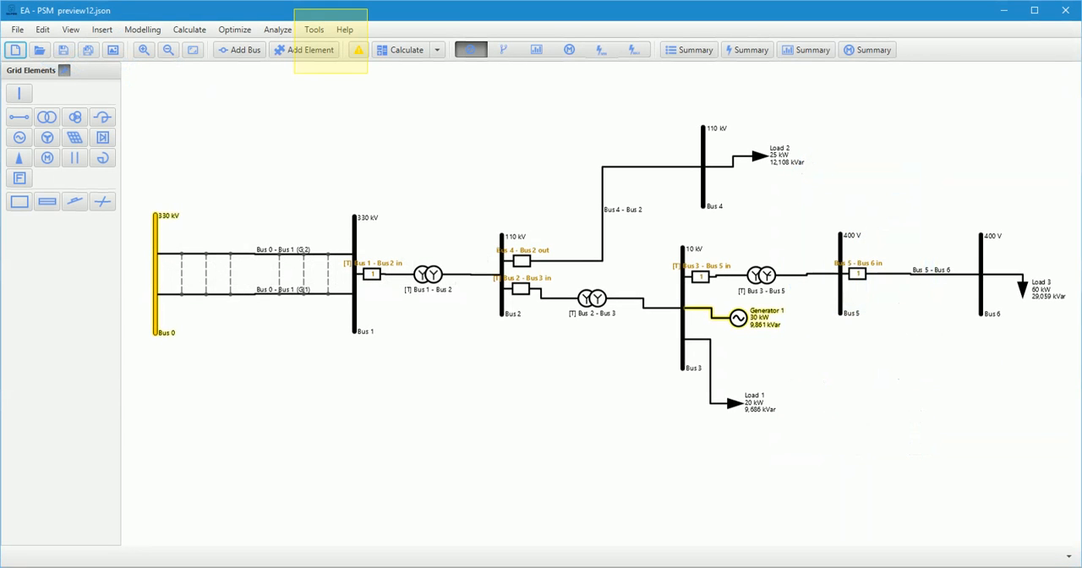
# Open the application settings from the Tools menu to check short-circuit Cmin and Cmax
pyautogui.click(314, 29)
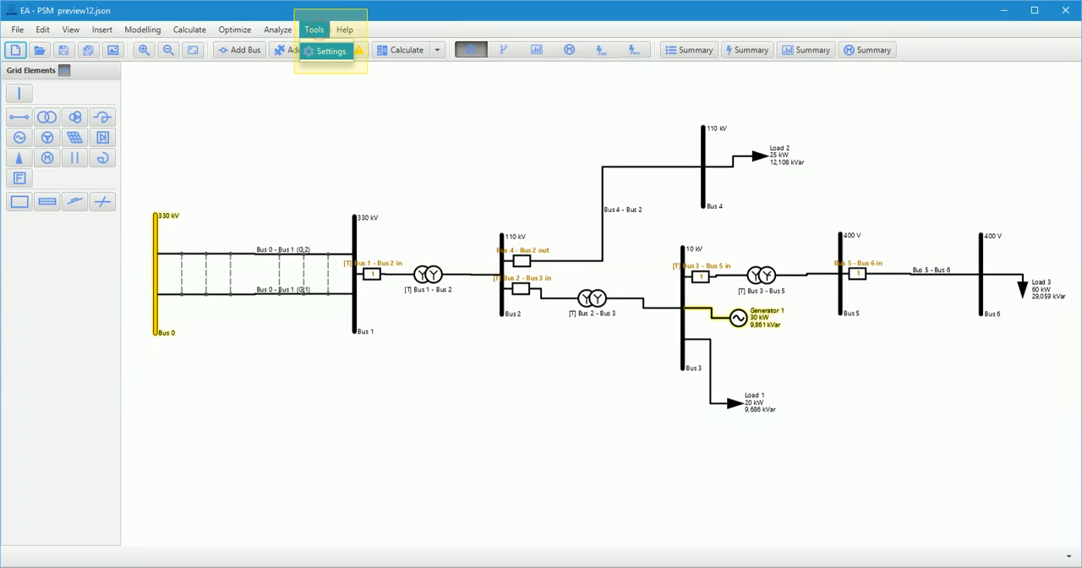
pyautogui.click(331, 51)
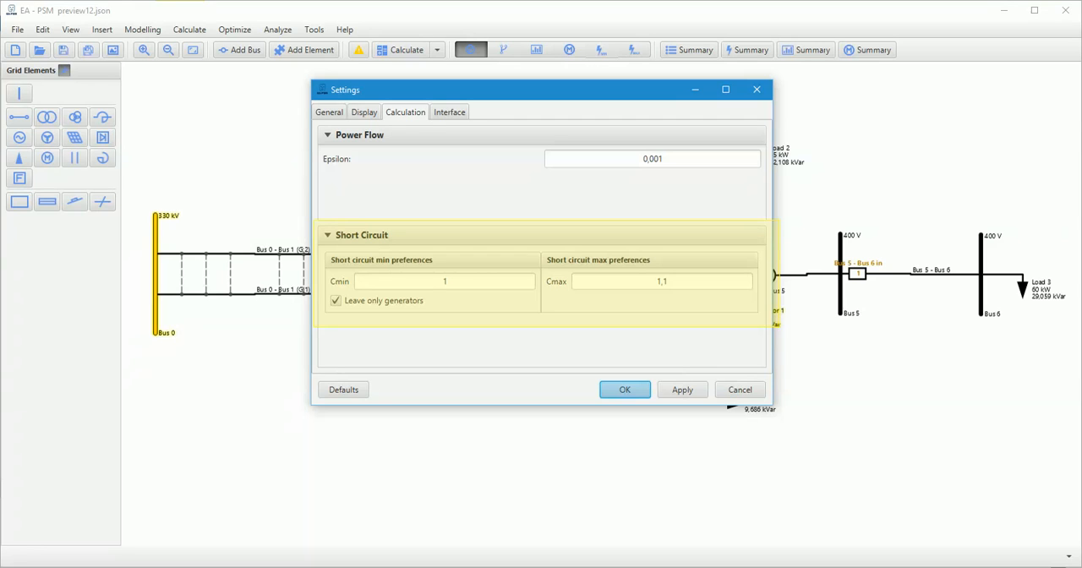
pyautogui.moveTo(344, 63)
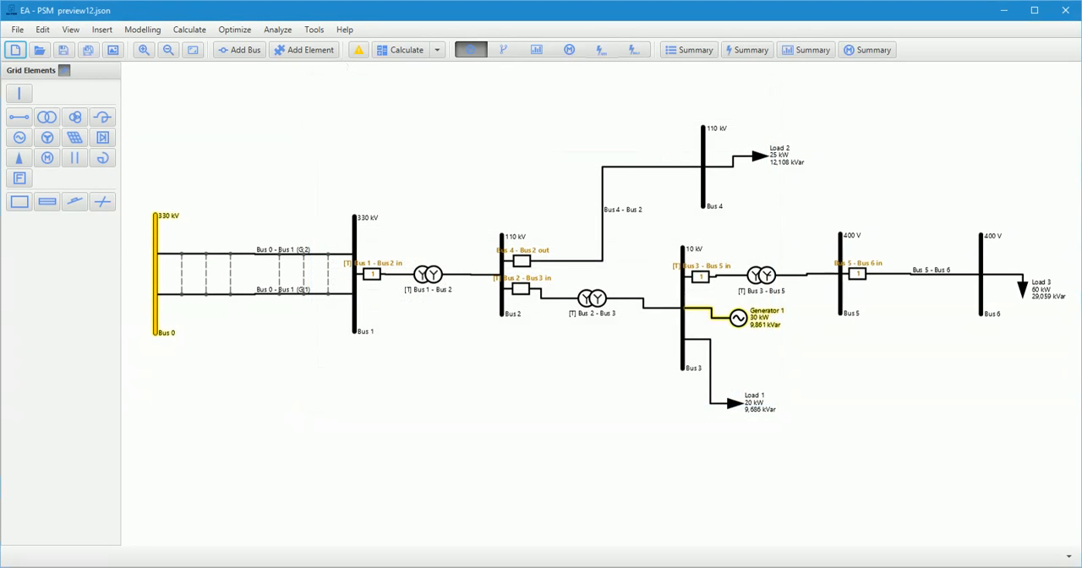
pyautogui.moveTo(296, 369)
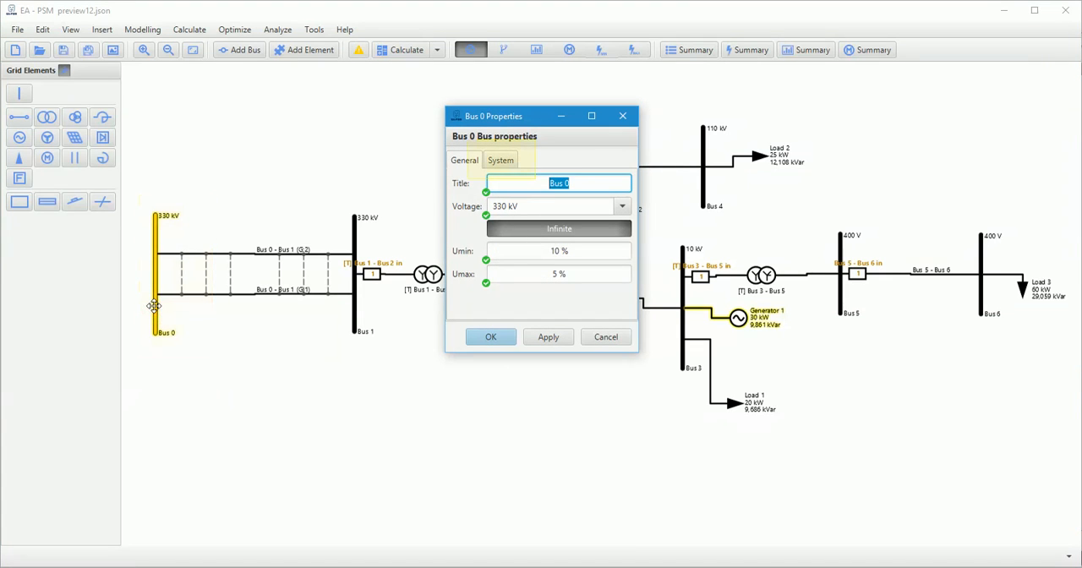
pyautogui.moveTo(500, 161)
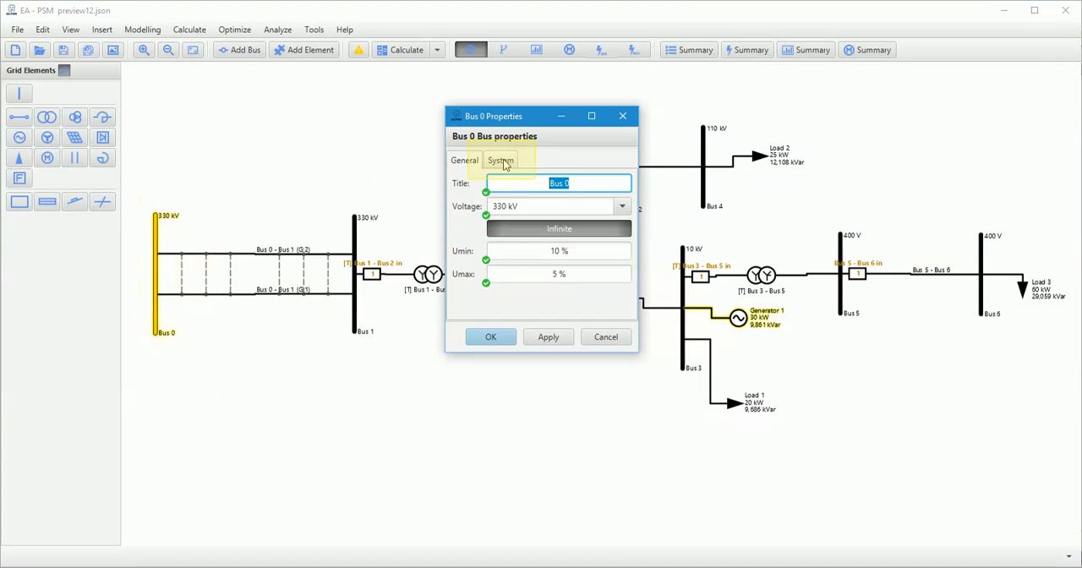
# Show Bus 0's system short-circuit parameters and the description-type choices
pyautogui.click(501, 160)
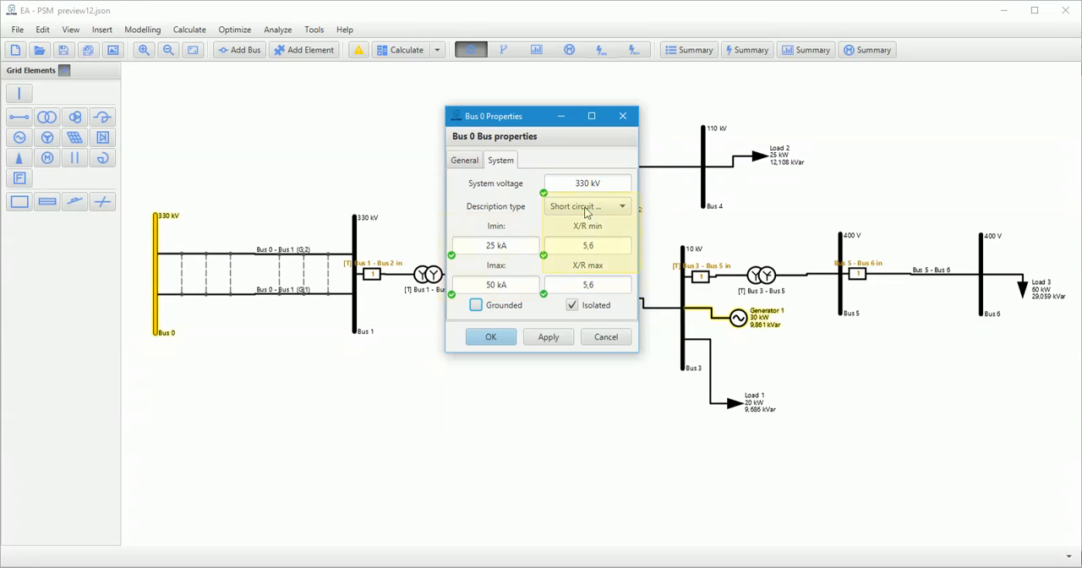
pyautogui.click(622, 206)
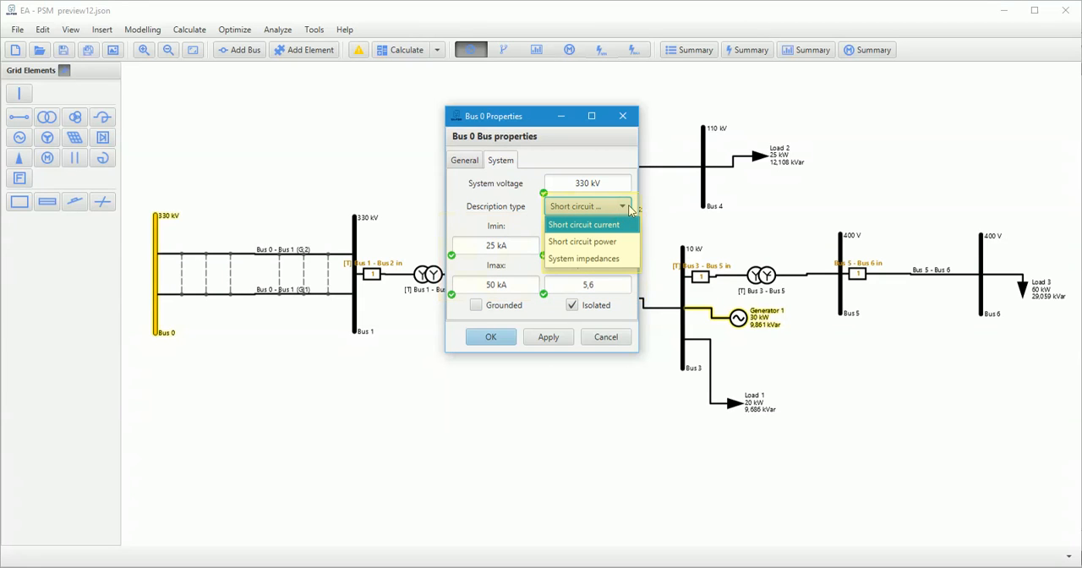
pyautogui.moveTo(621, 207)
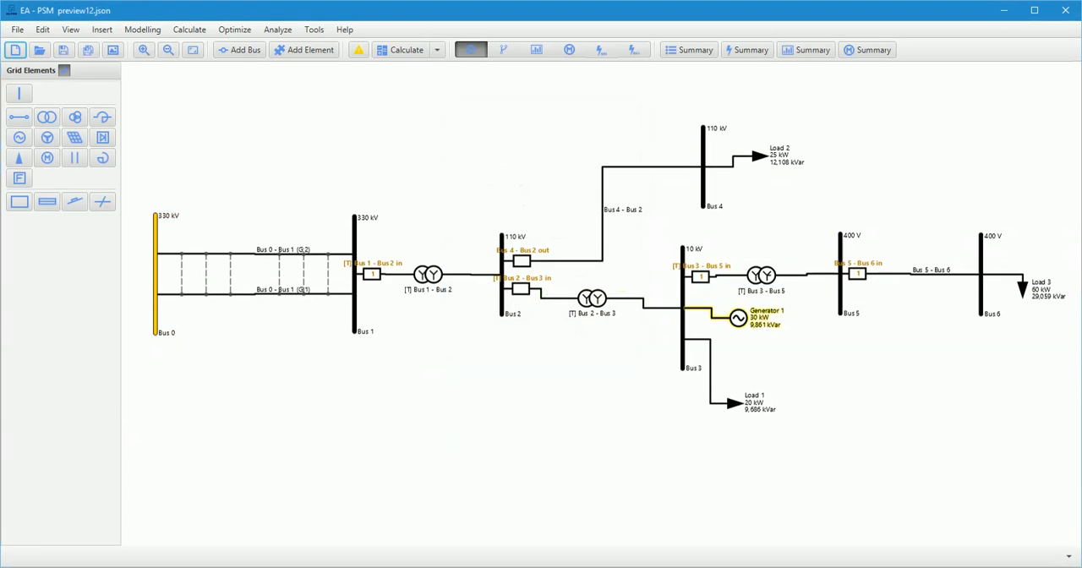
pyautogui.moveTo(736, 318)
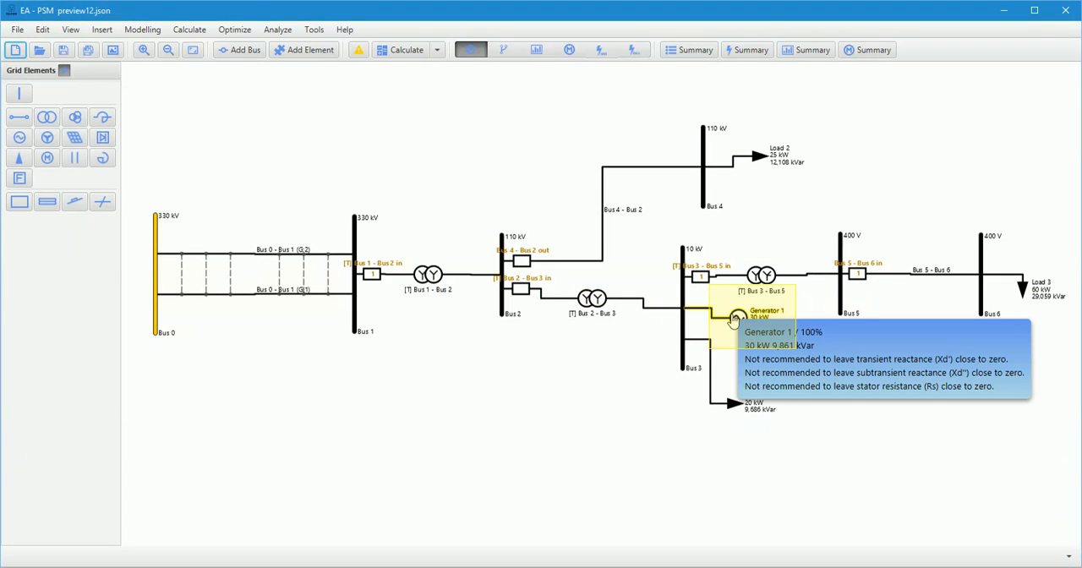
# Enter Generator 1's transient reactances, 0.52 and 0.175, in its properties
pyautogui.doubleClick(736, 317)
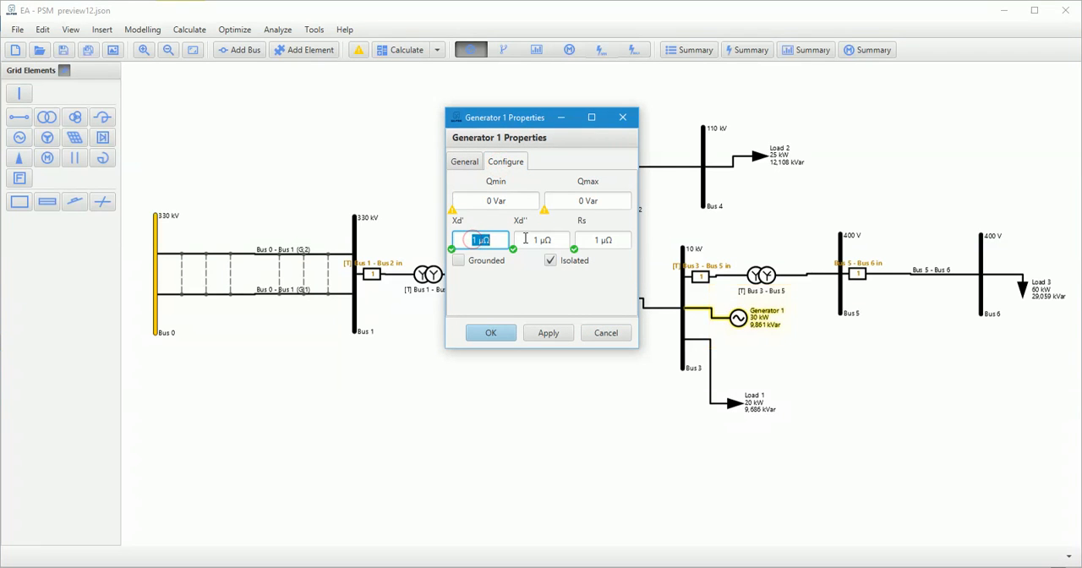
pyautogui.write('0.52')
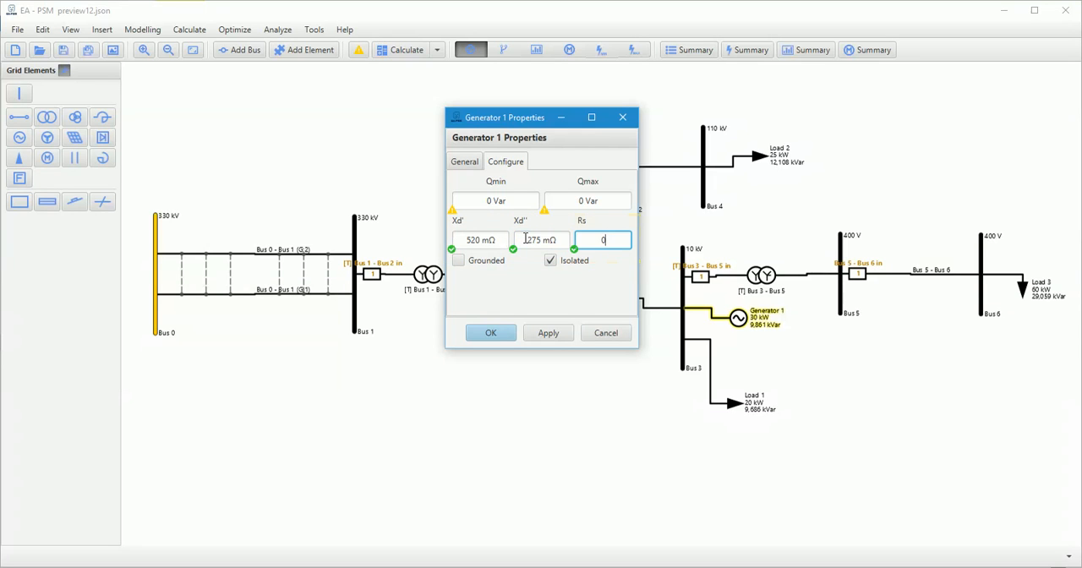
pyautogui.write('0.175')
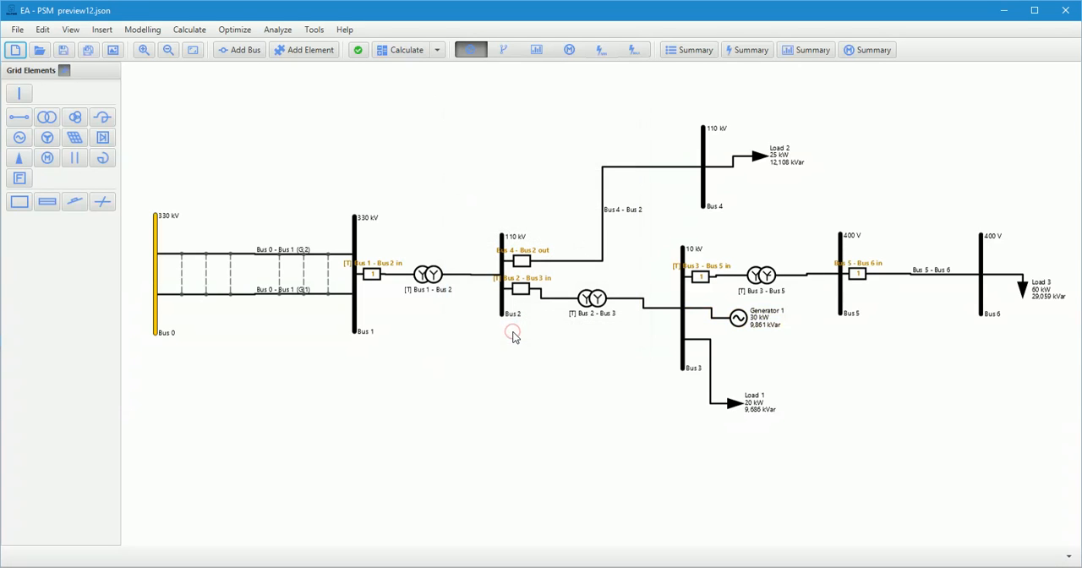
# Calculate the grid, then set transformer Bus 3 - Bus 5 to delta high, grounded-star low
pyautogui.click(406, 49)
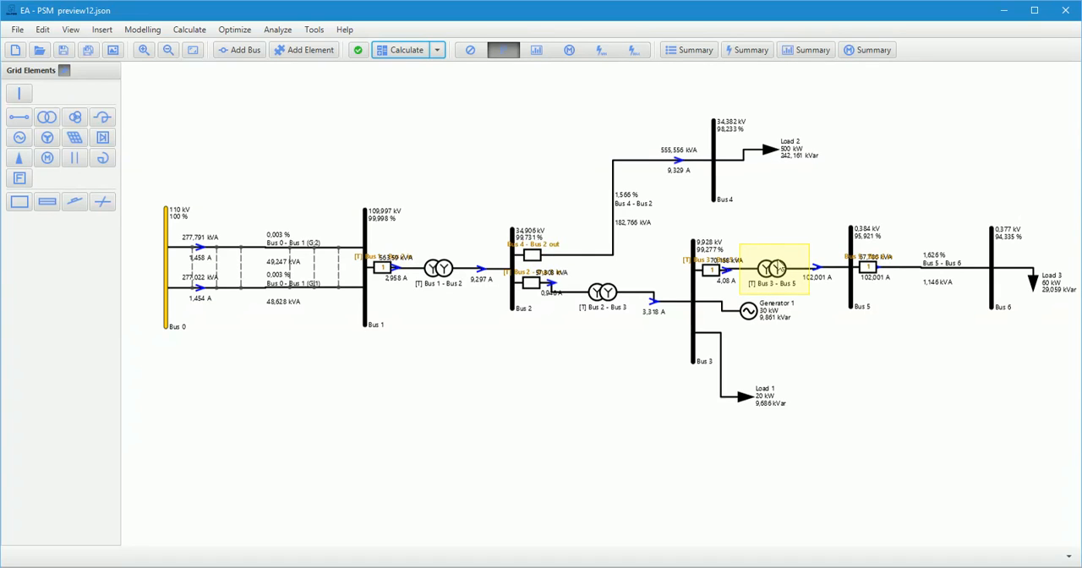
pyautogui.doubleClick(774, 267)
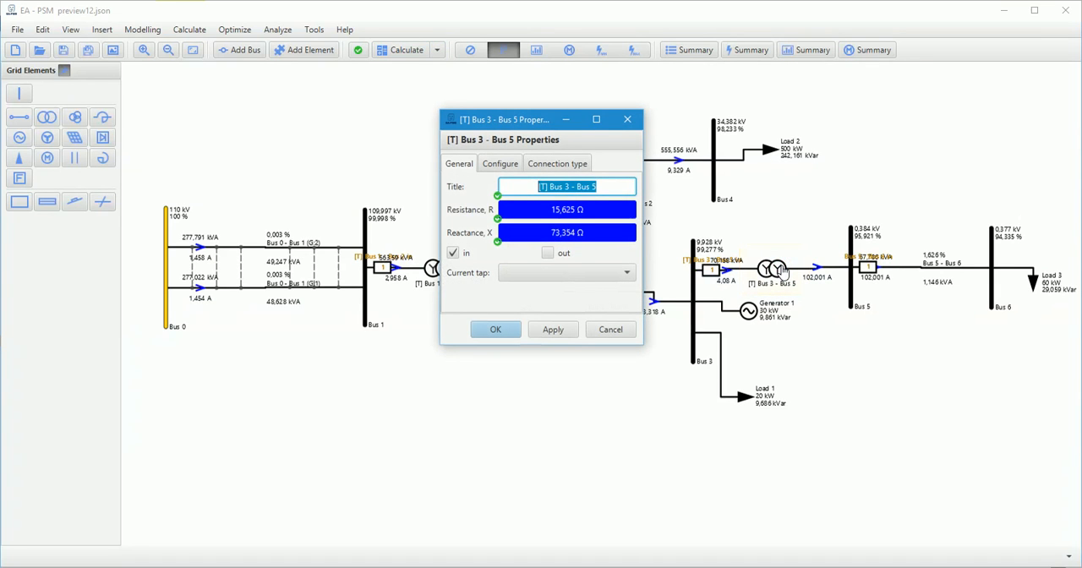
pyautogui.click(557, 163)
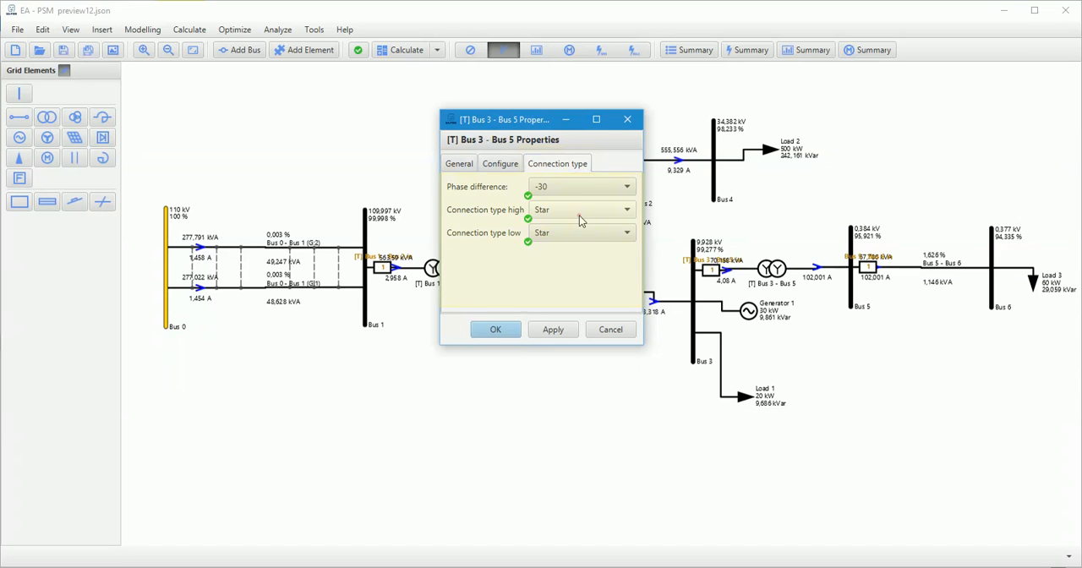
pyautogui.click(582, 209)
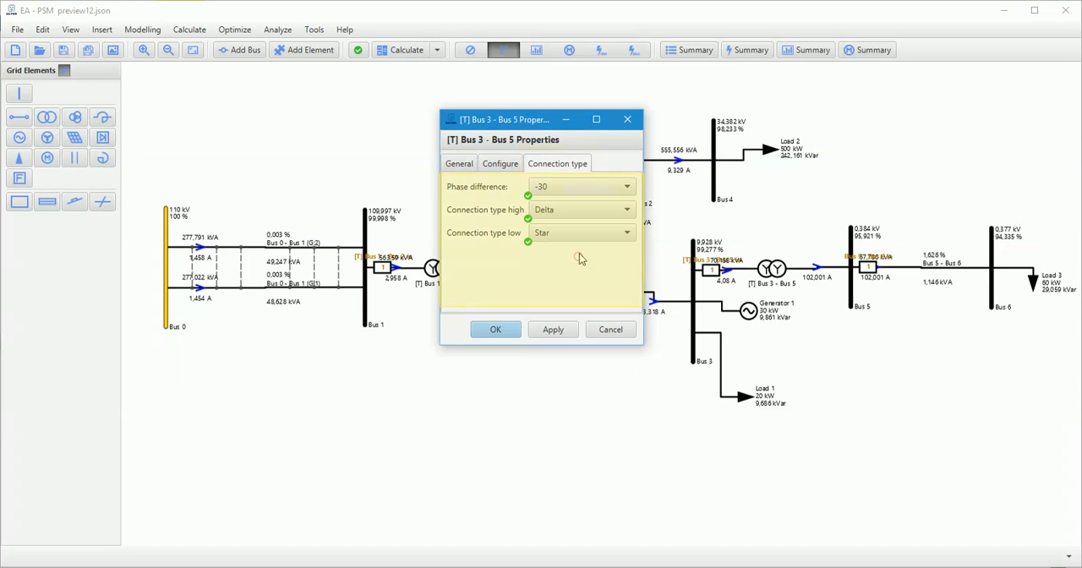
pyautogui.click(582, 233)
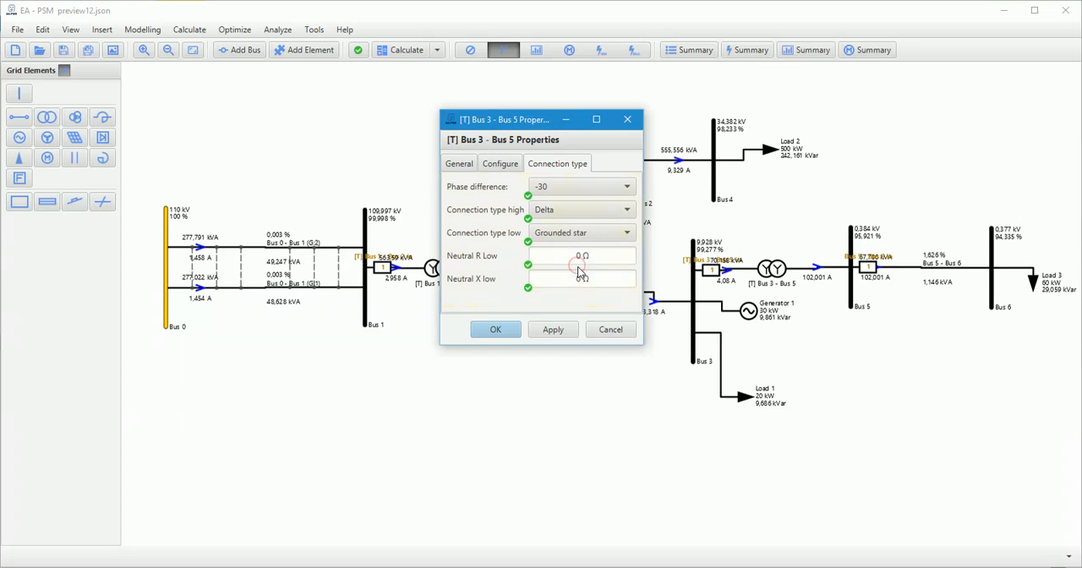
pyautogui.click(495, 329)
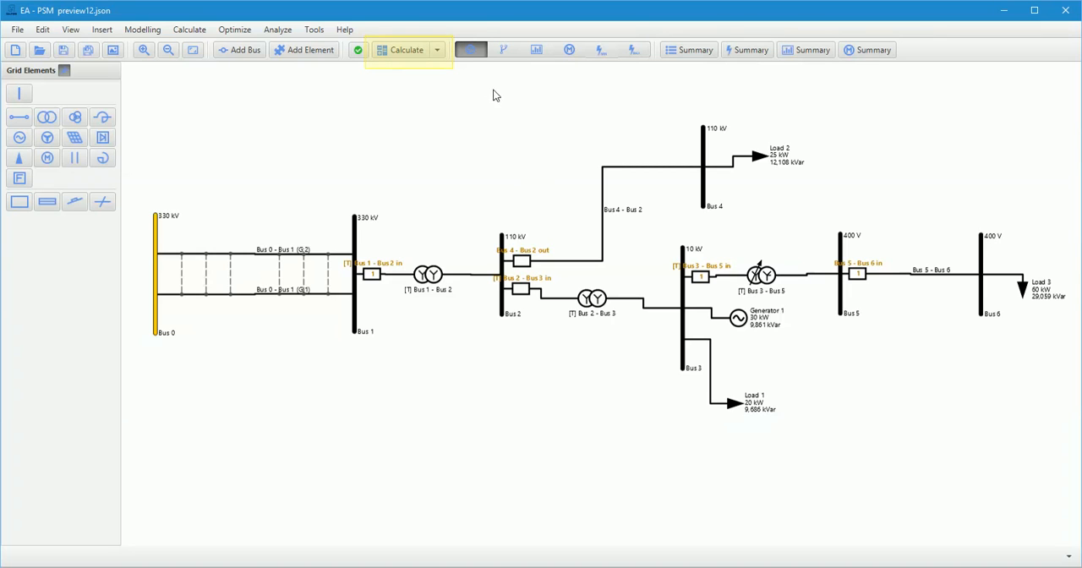
# Run the short-circuit calculation from the Calculate dropdown
pyautogui.click(436, 49)
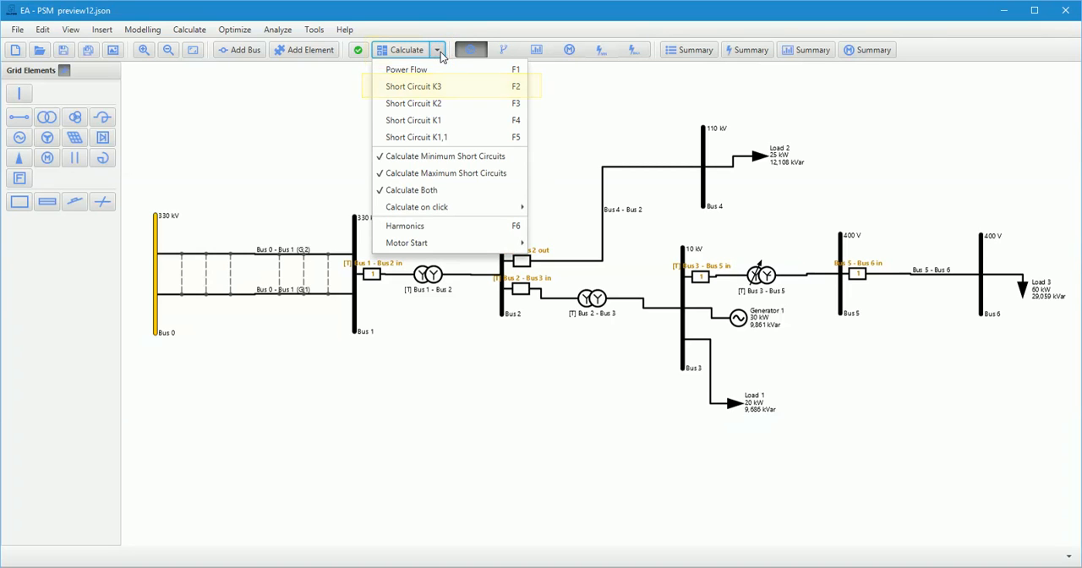
pyautogui.moveTo(413, 120)
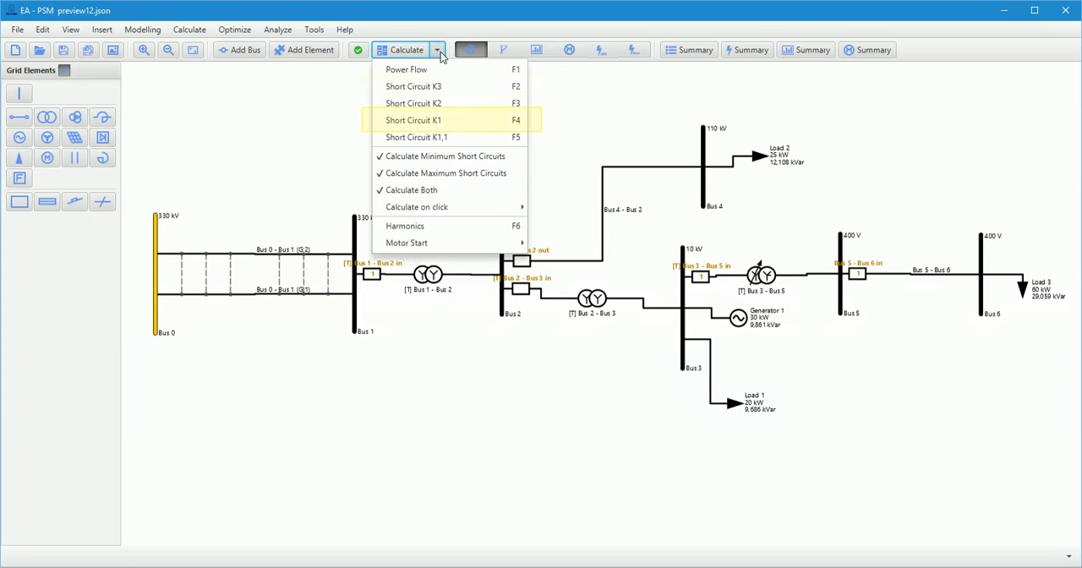
pyautogui.moveTo(416, 137)
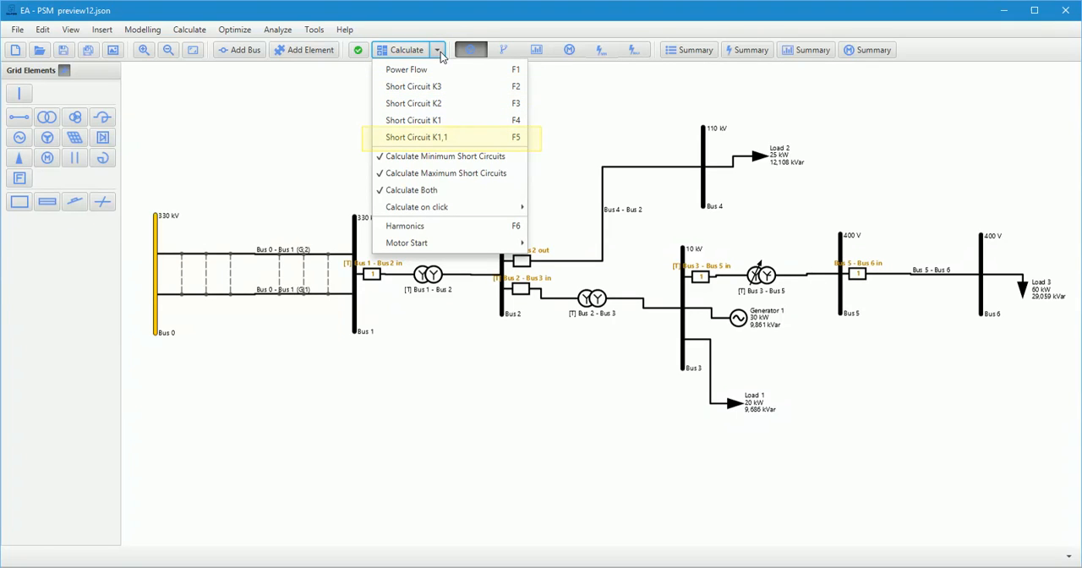
pyautogui.moveTo(450, 169)
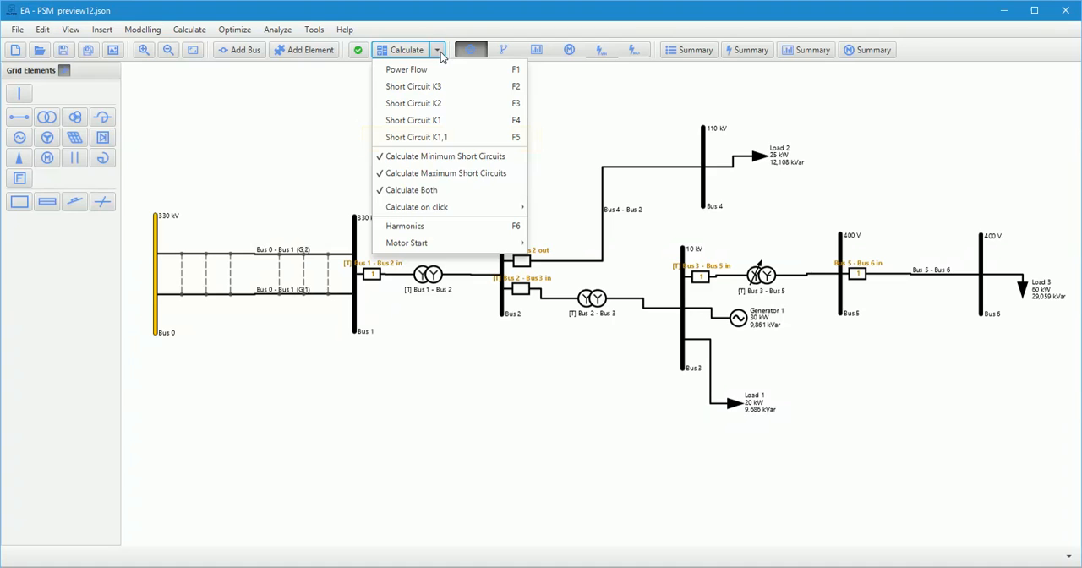
pyautogui.click(405, 70)
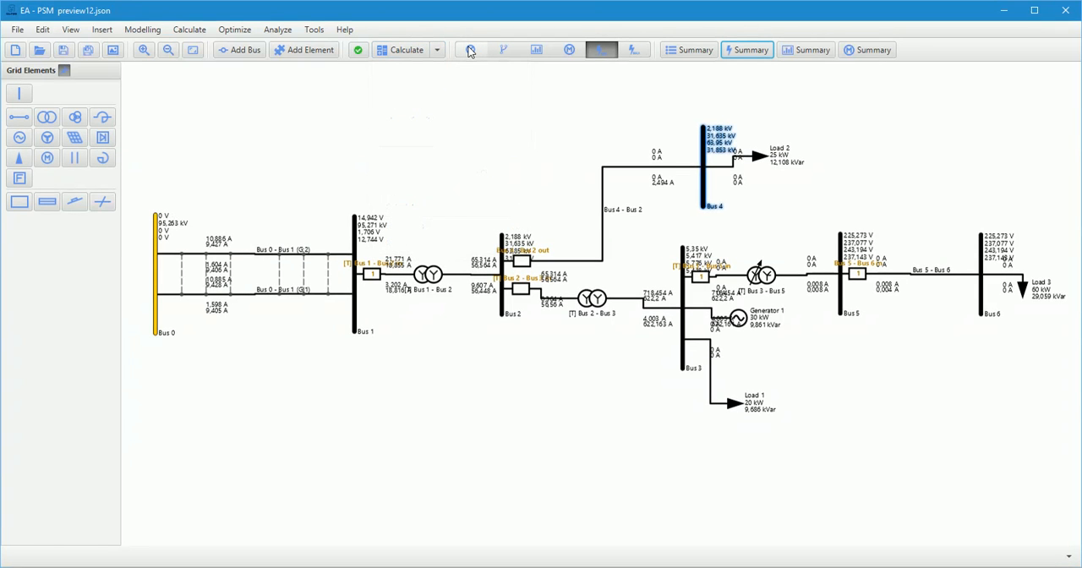
# Open the short-circuit results summary and view the minimum-system K1,1 table
pyautogui.click(747, 49)
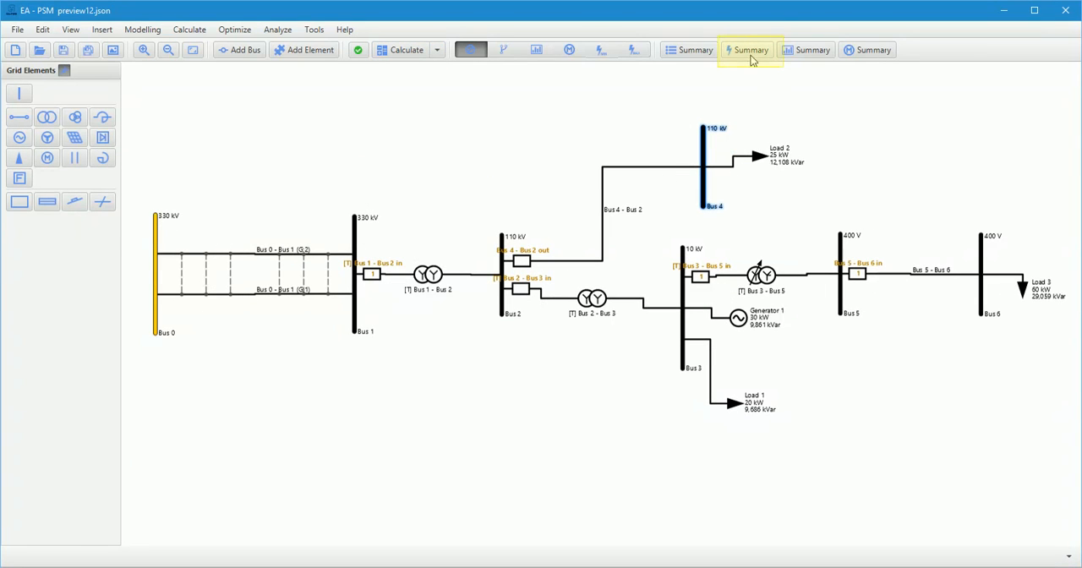
pyautogui.click(747, 49)
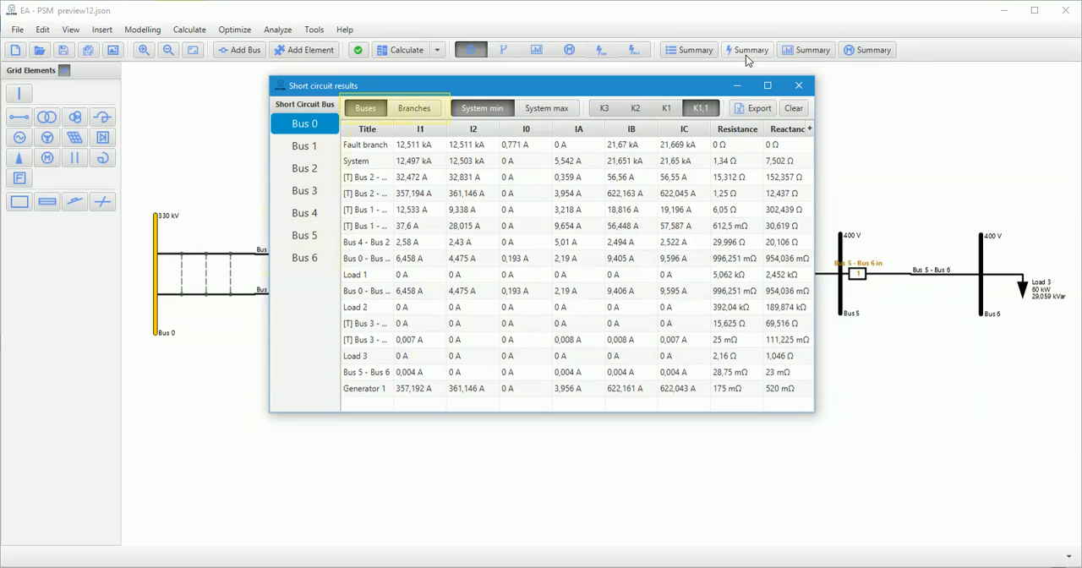
pyautogui.moveTo(503, 100)
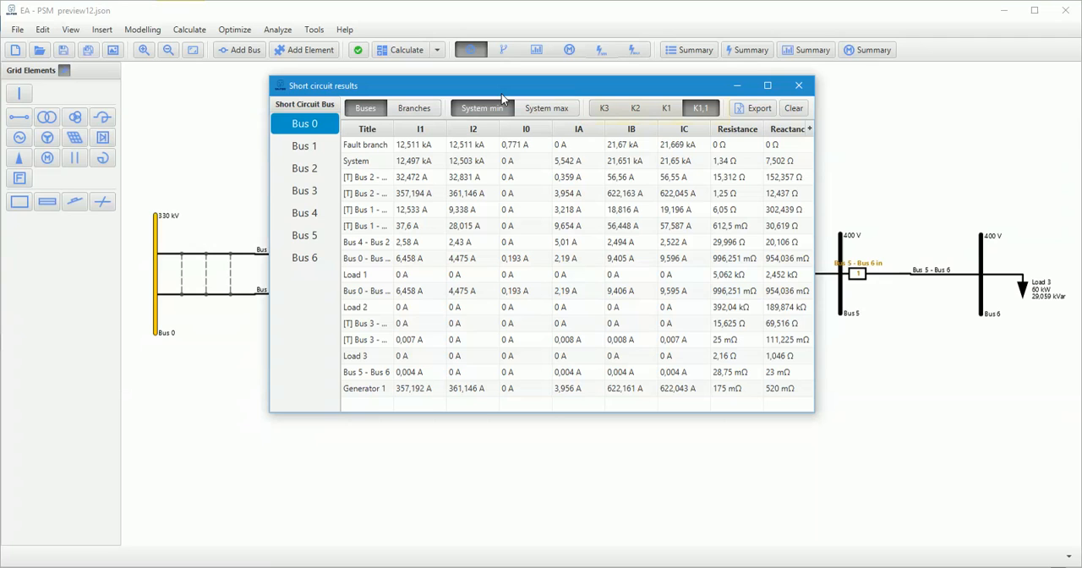
pyautogui.click(797, 86)
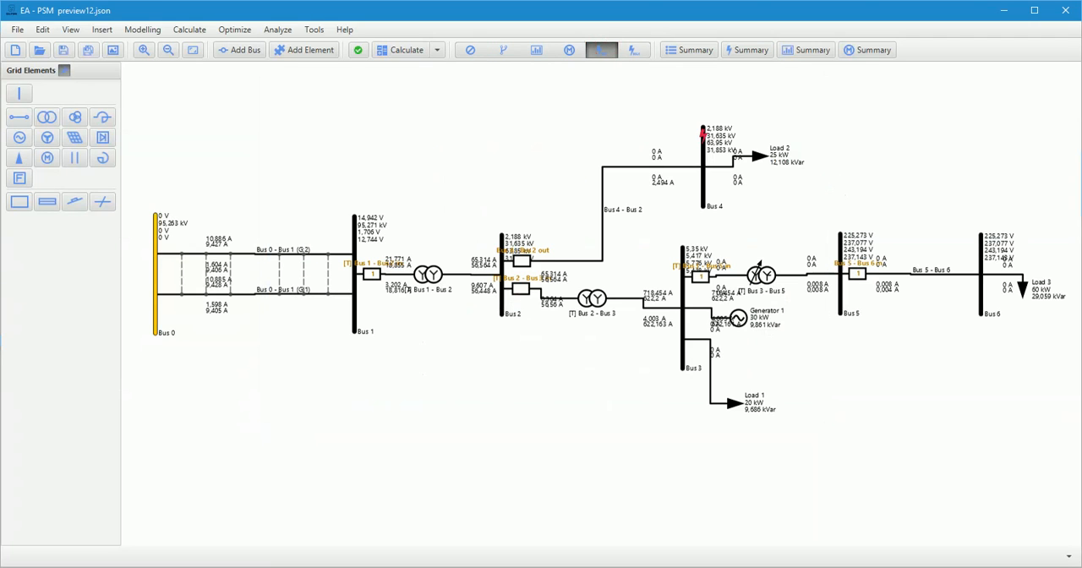
pyautogui.moveTo(714, 169)
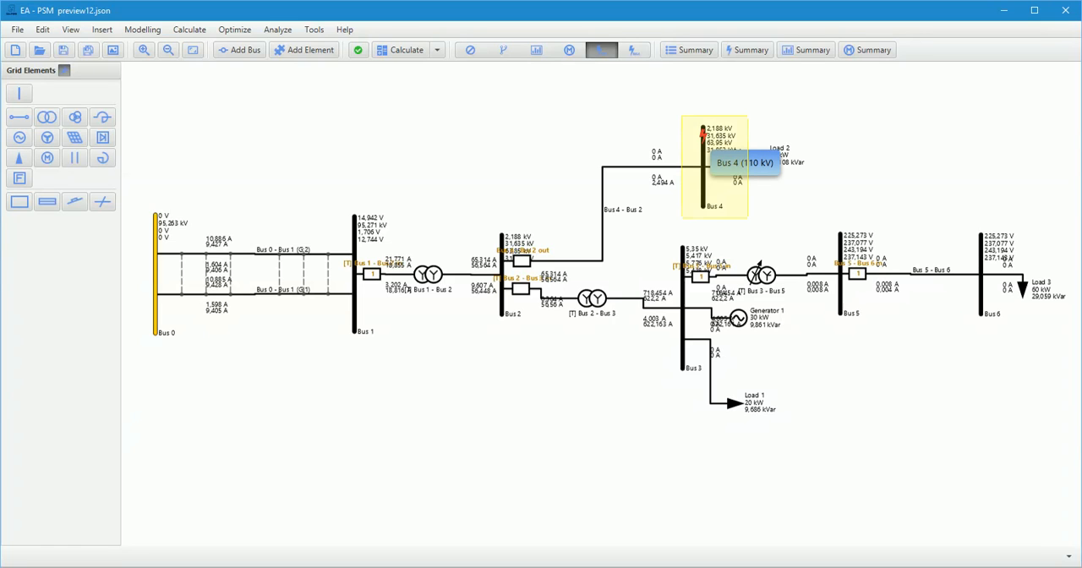
# Calculate a short circuit with the fault placed at Bus 4
pyautogui.click(406, 49)
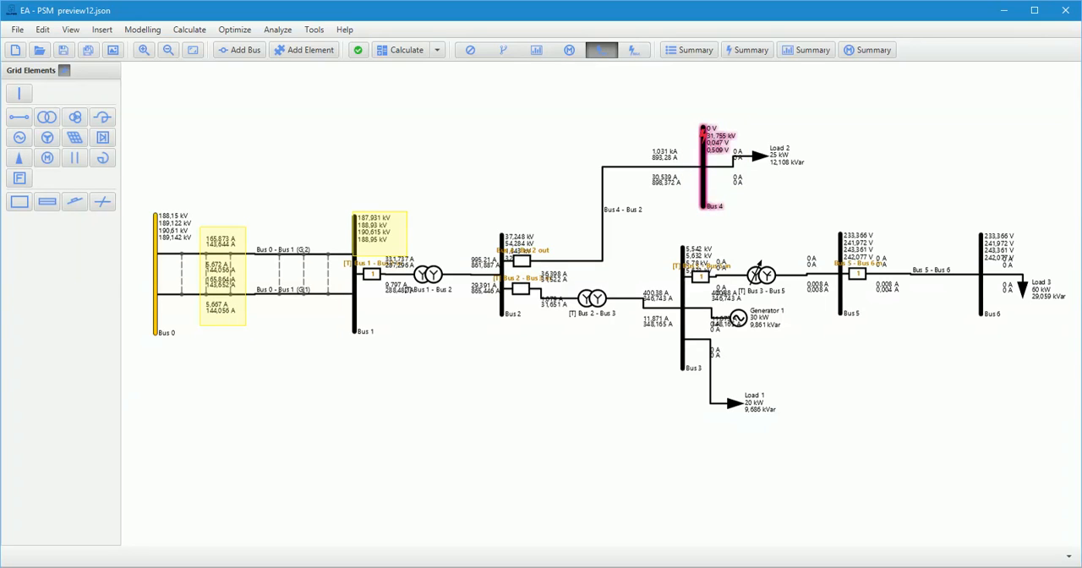
pyautogui.moveTo(697, 155)
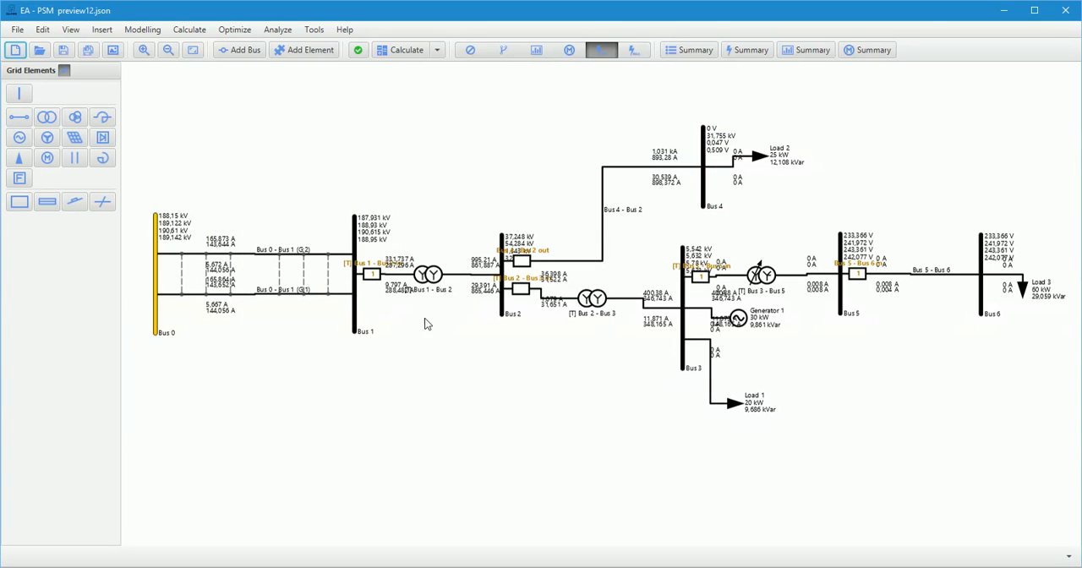
# Show the Bus 1 - Bus 2 breaker's K2 results and the Bus 2 phasor chart
pyautogui.doubleClick(372, 273)
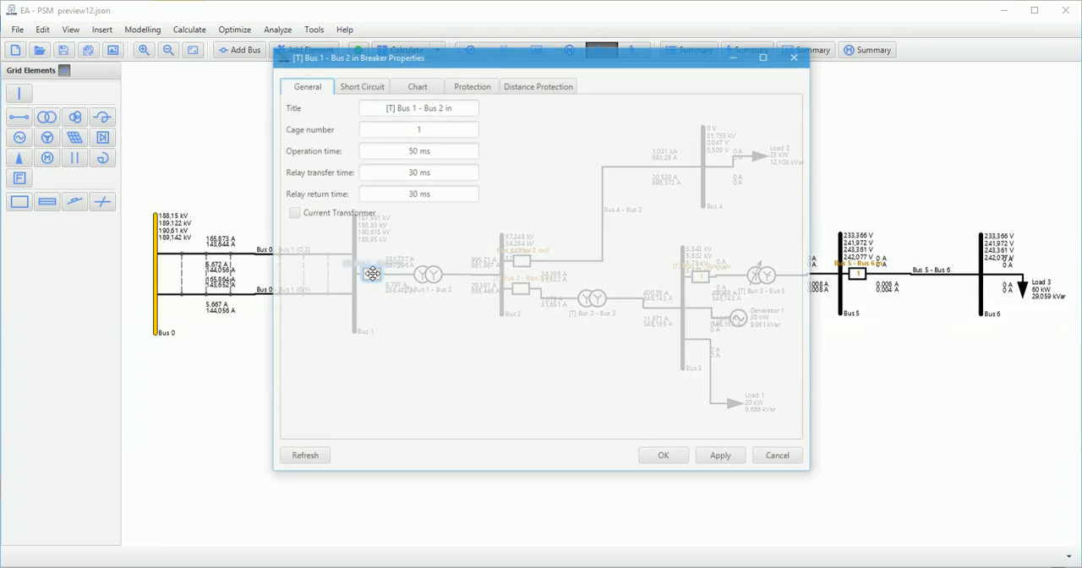
pyautogui.click(361, 84)
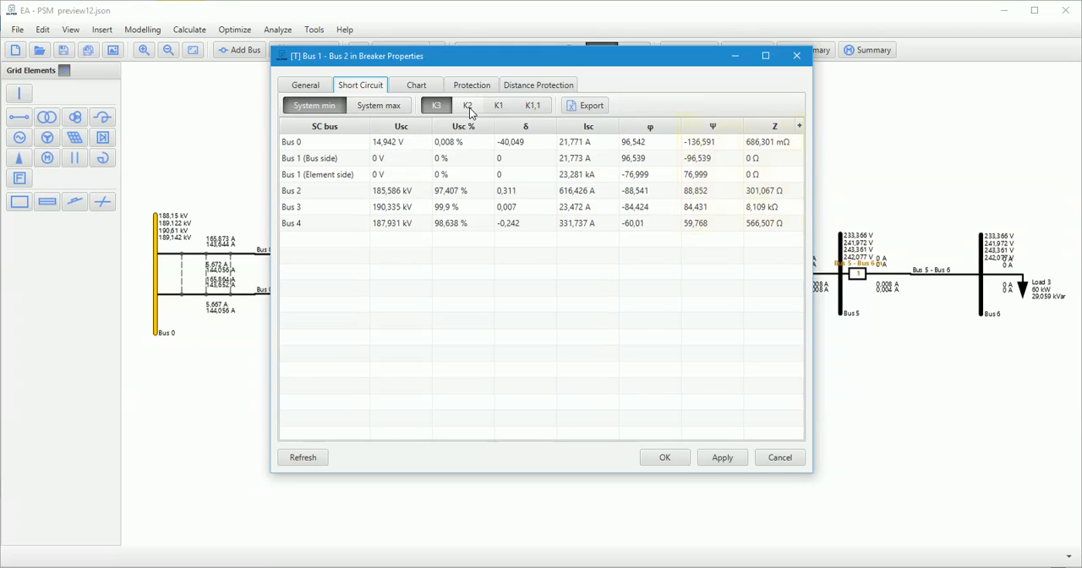
pyautogui.click(467, 105)
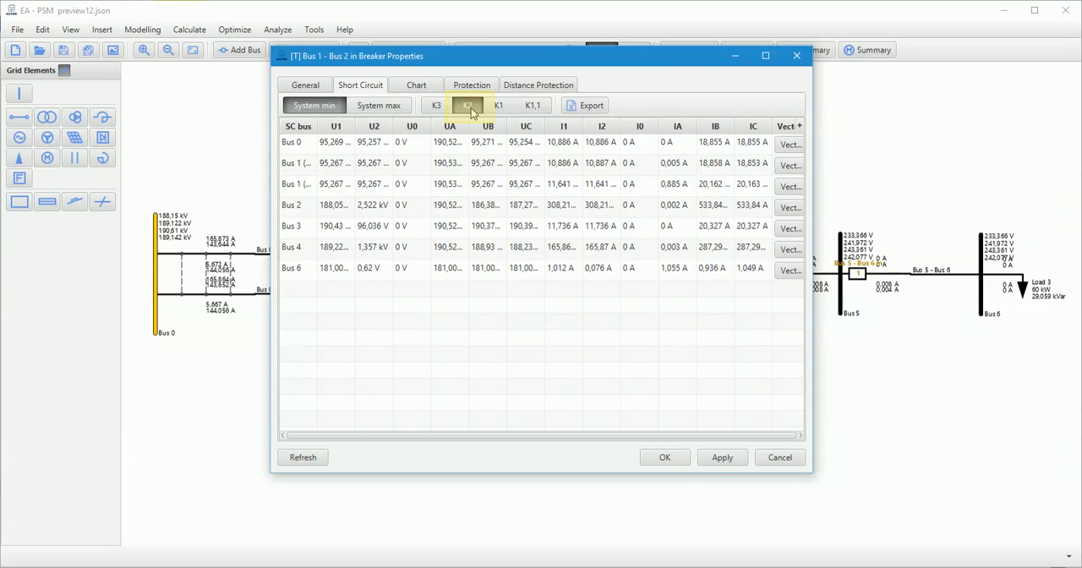
pyautogui.click(467, 104)
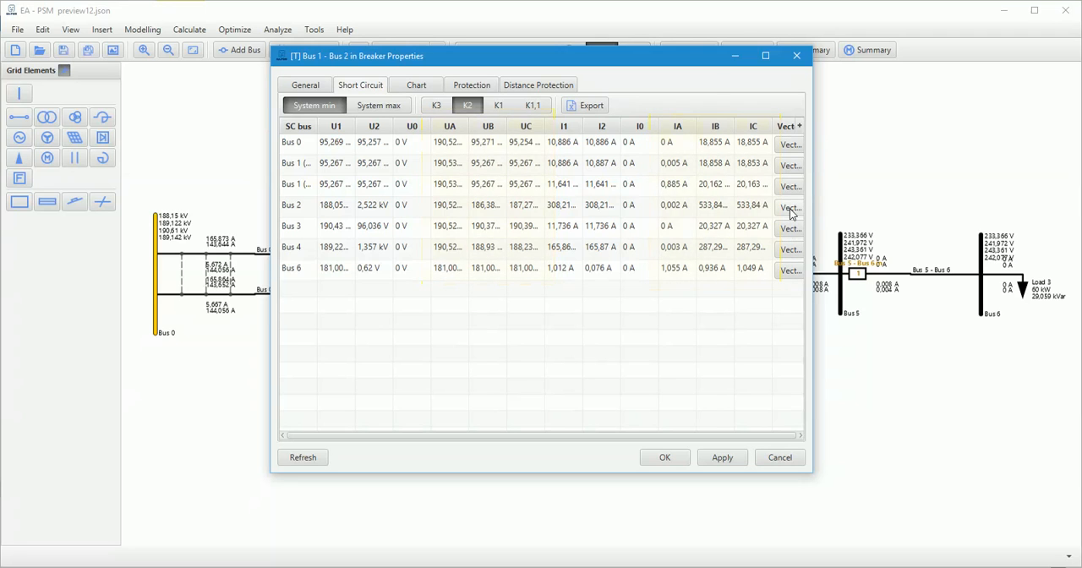
pyautogui.click(789, 208)
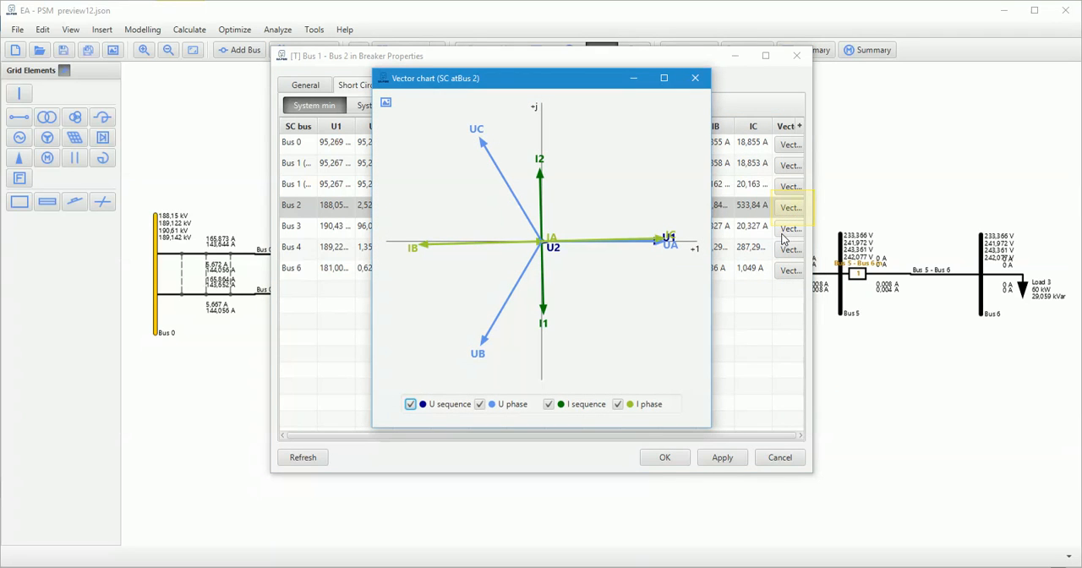